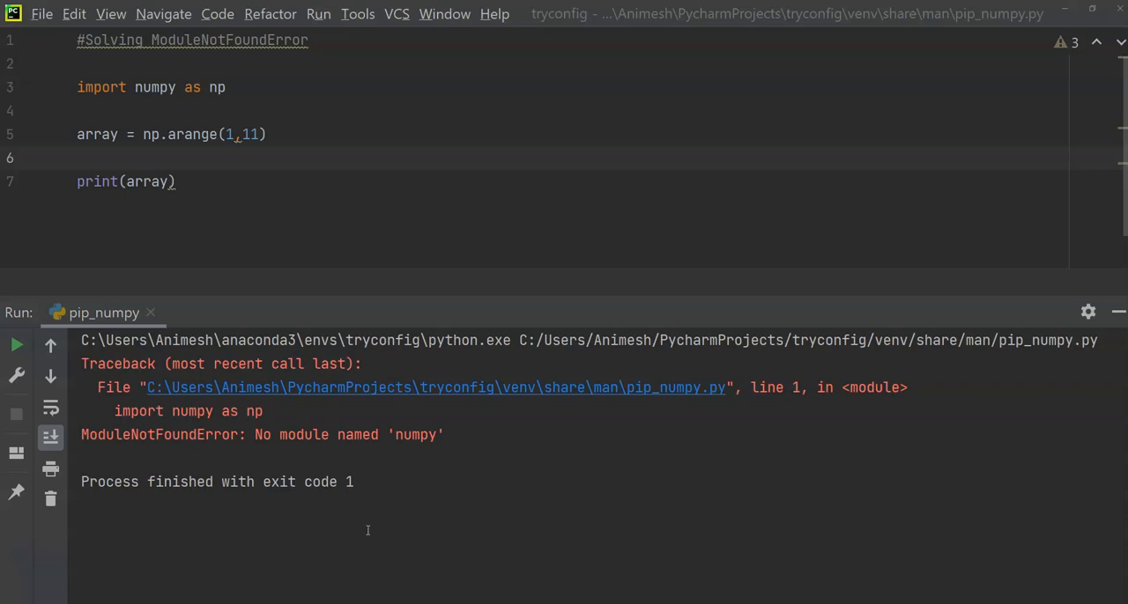
mouse_move(431, 473)
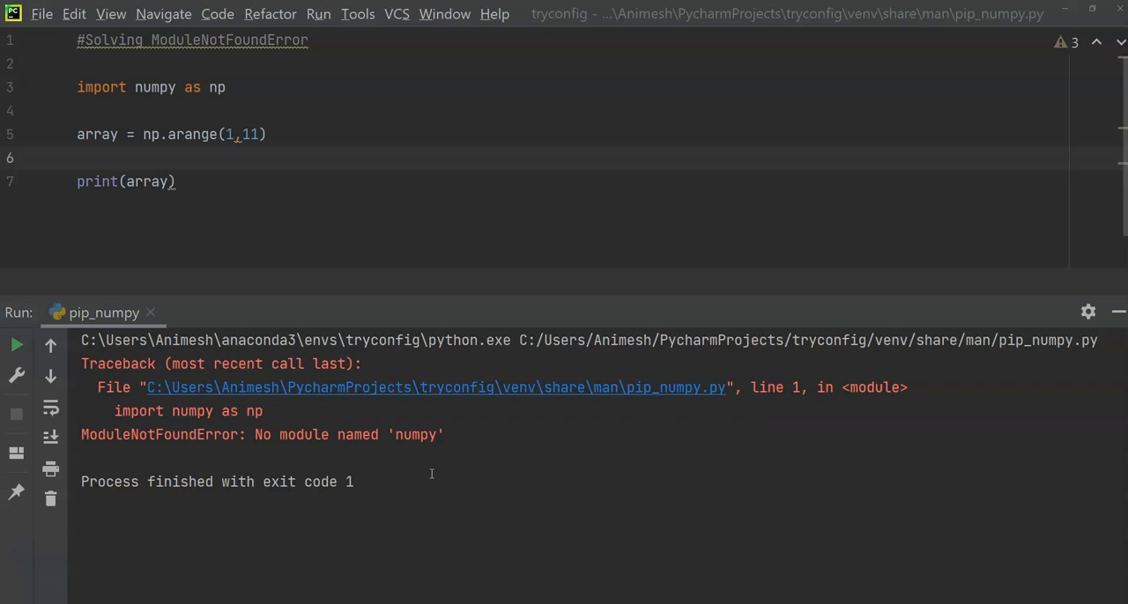
mouse_move(675, 161)
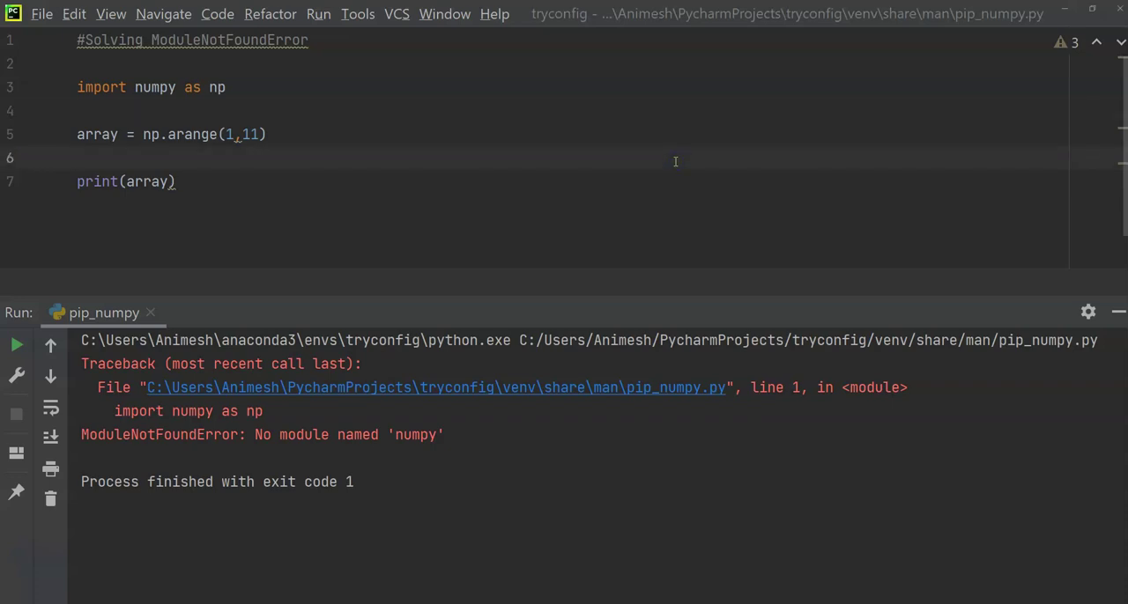
- Hide the Run output showing ModuleNotFoundError: No module named 'numpy'
key("ctrl+a")
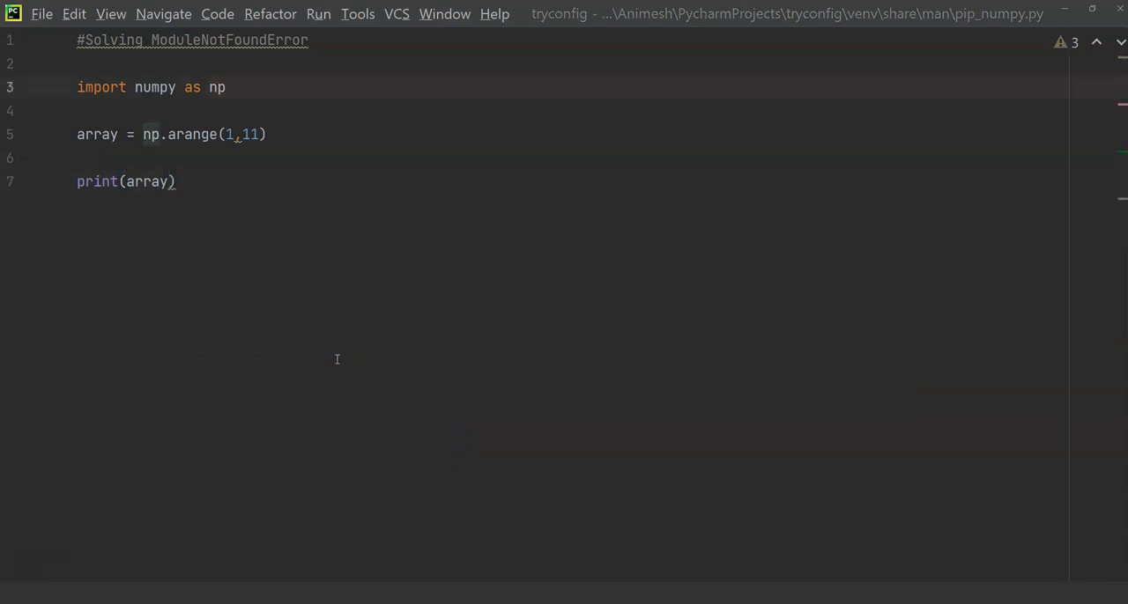
- Enter the command 'pip3 install numpy' in the project terminal
left_click(176, 182)
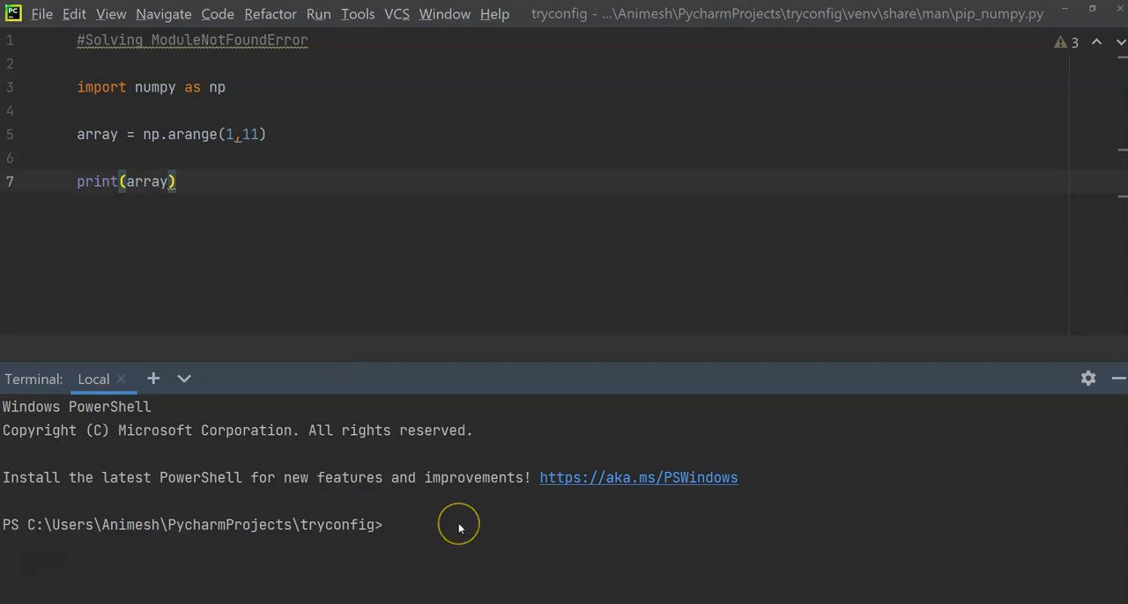
type("pi")
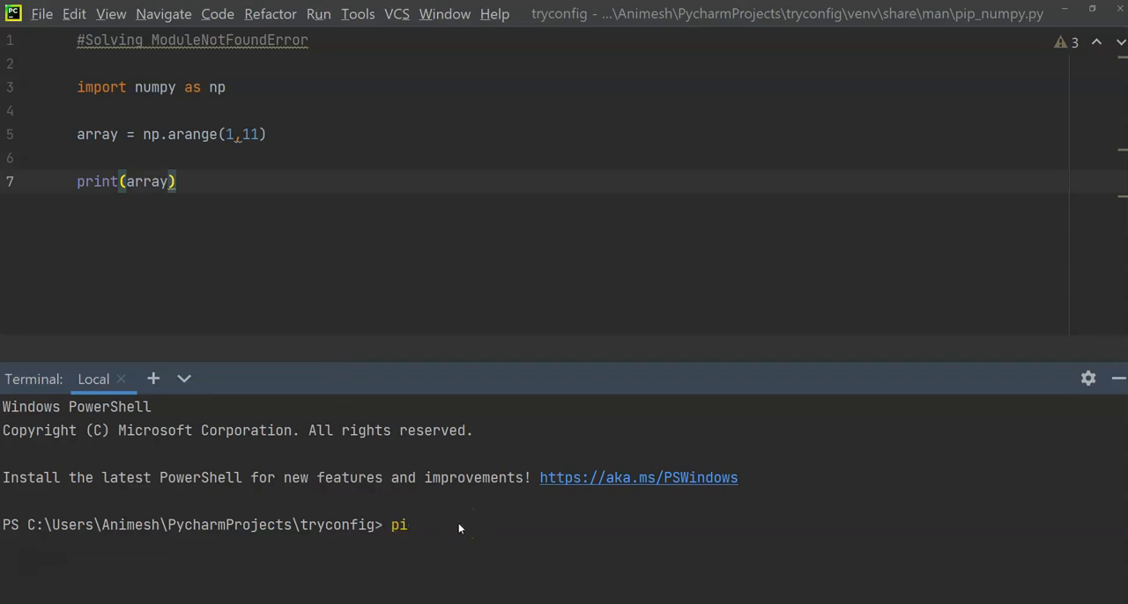
type("p ins")
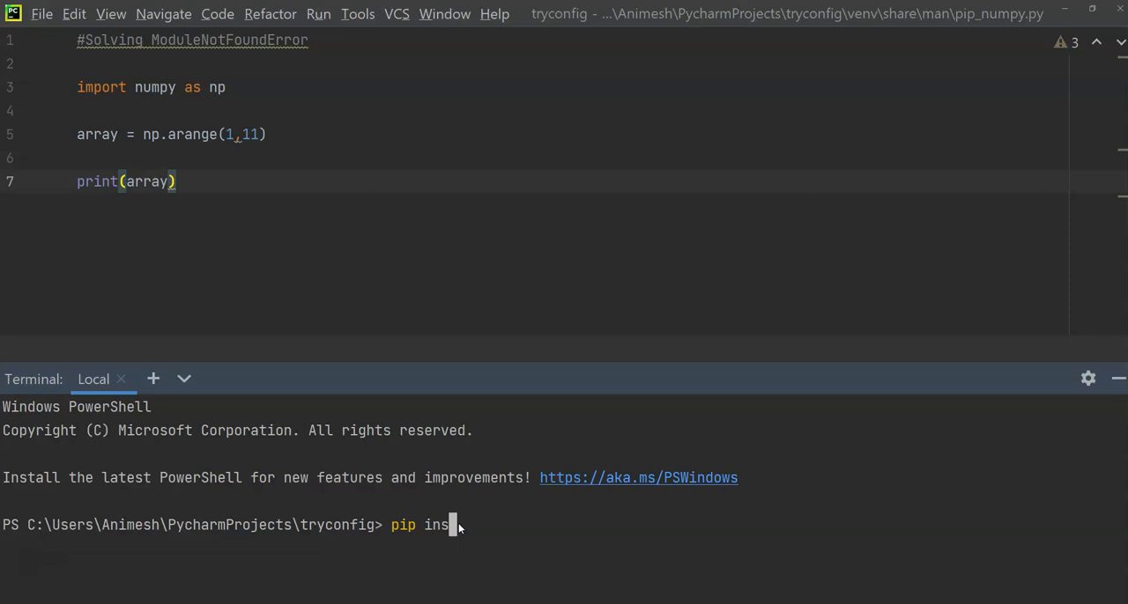
type("tall nu")
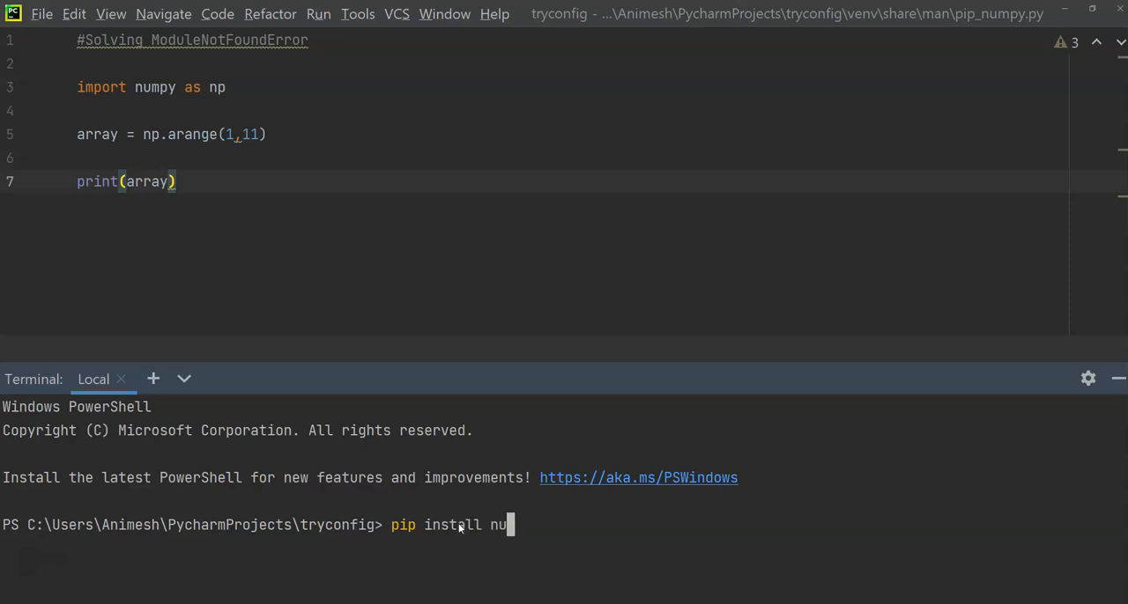
type("mpy")
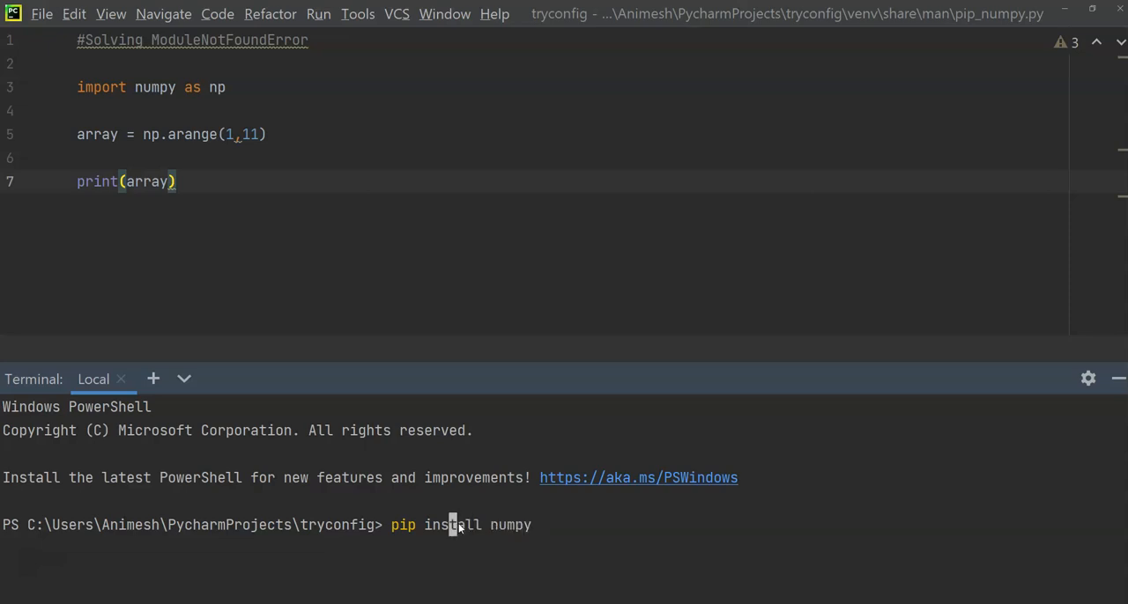
type("3")
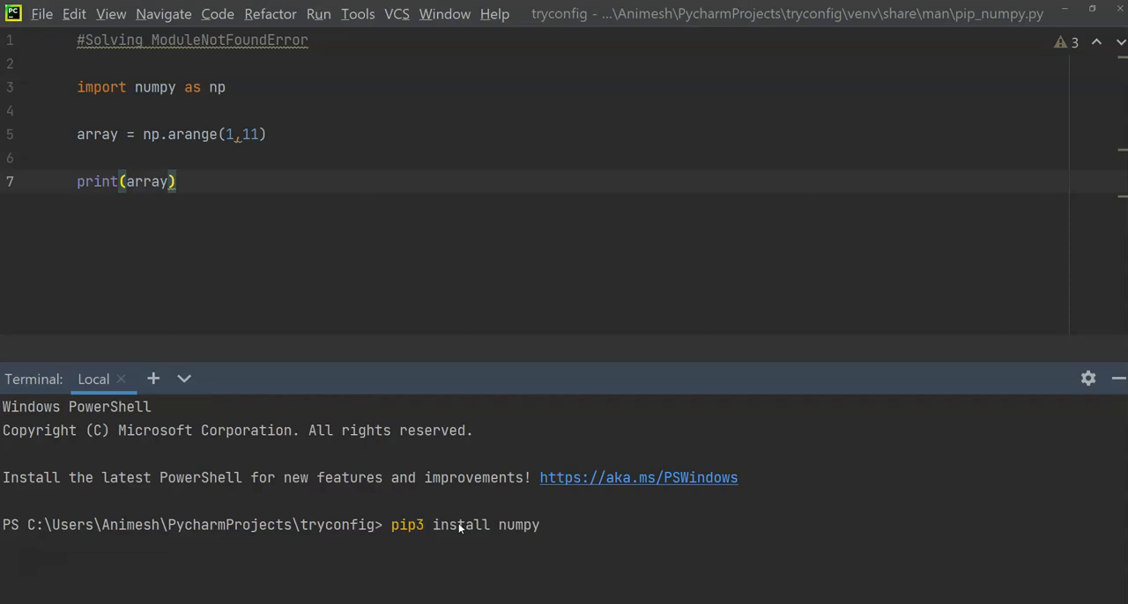
mouse_move(420, 538)
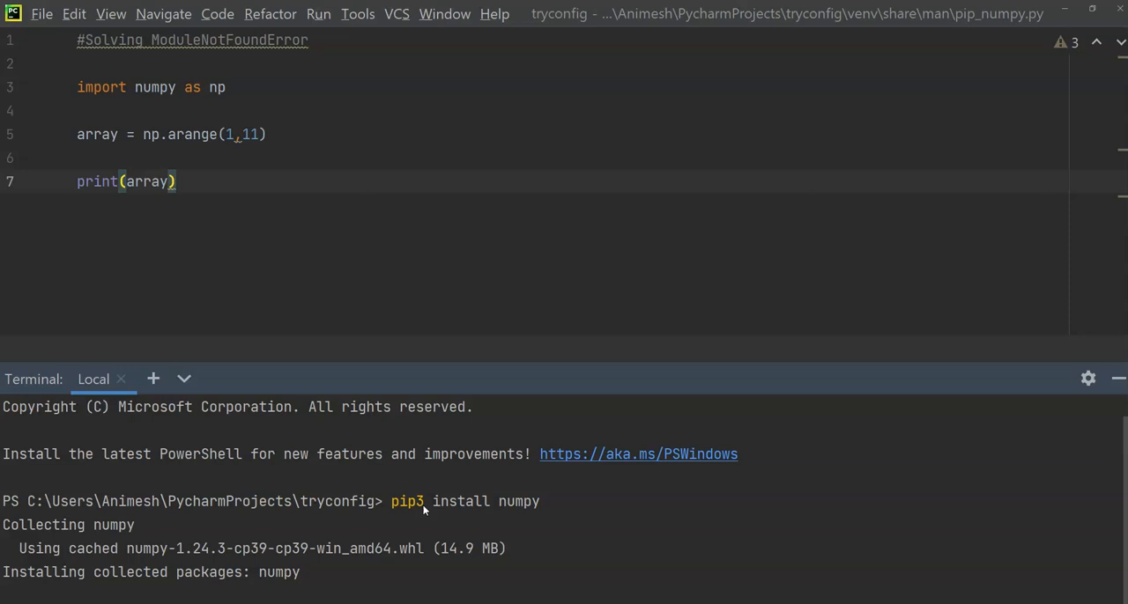
mouse_move(174, 525)
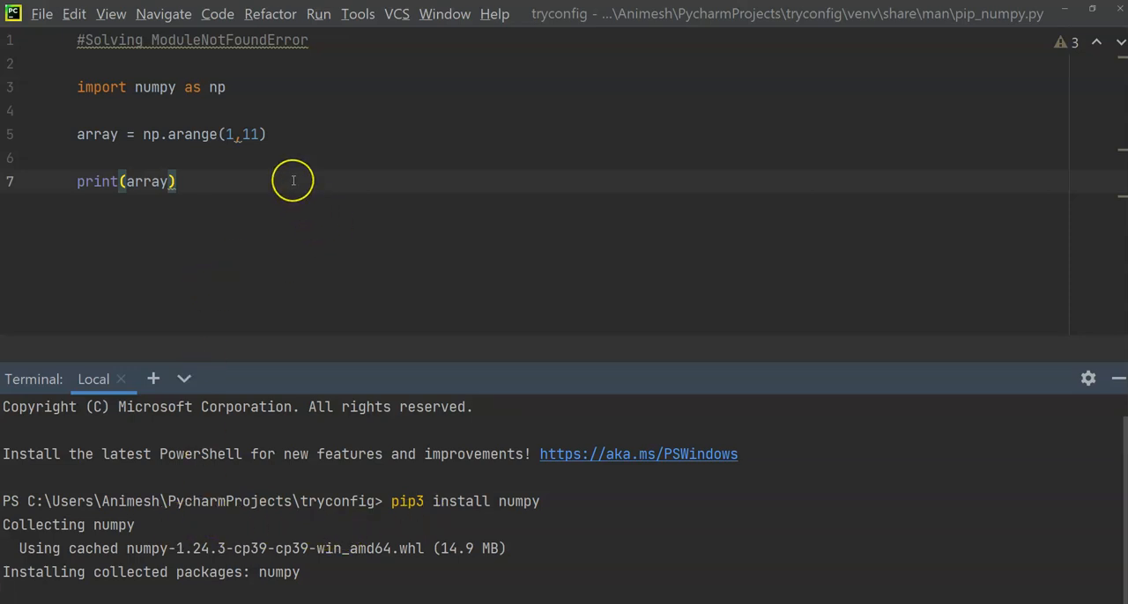
mouse_move(331, 343)
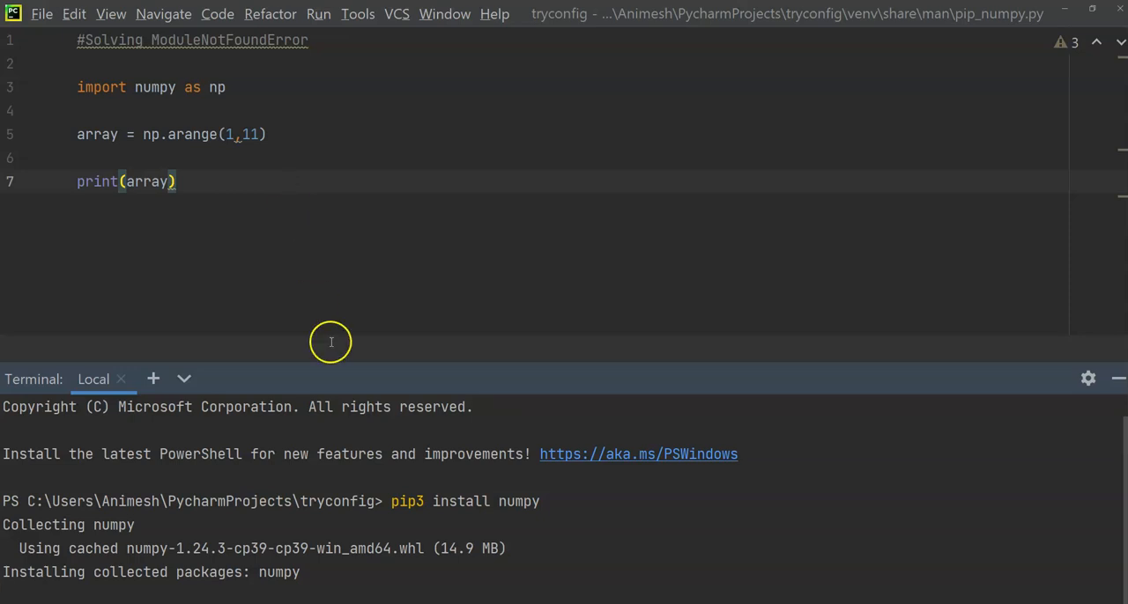
mouse_move(42, 571)
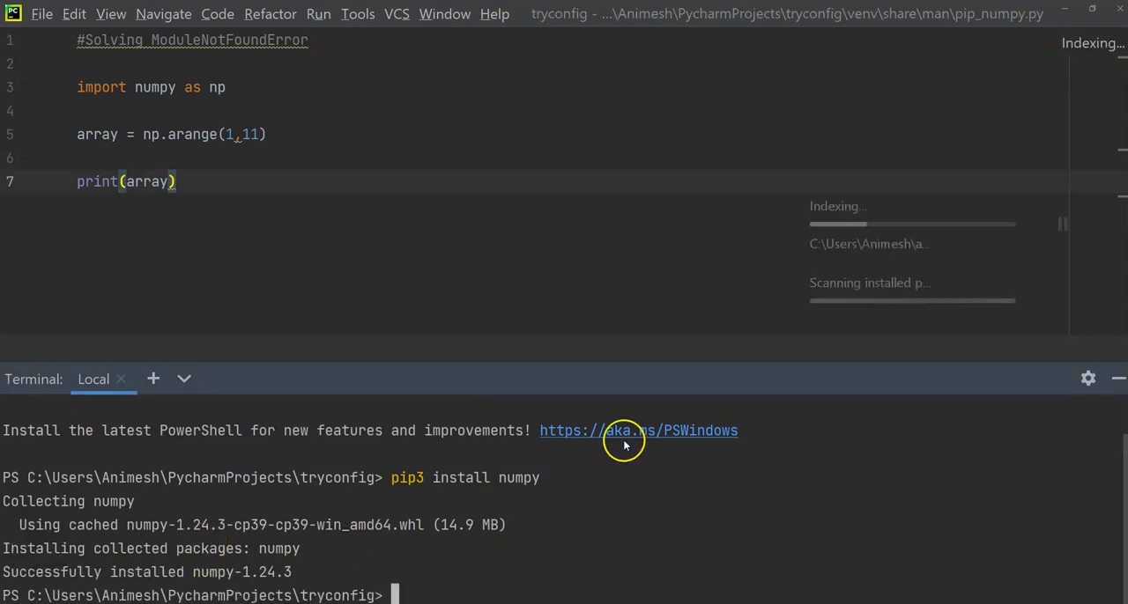
mouse_move(378, 205)
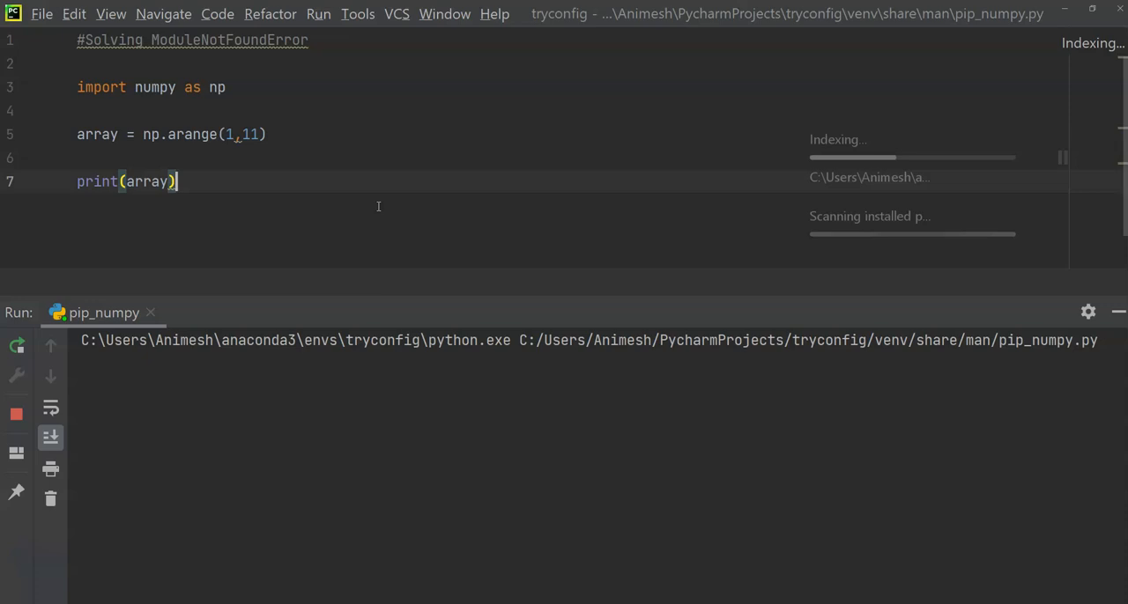
mouse_move(371, 384)
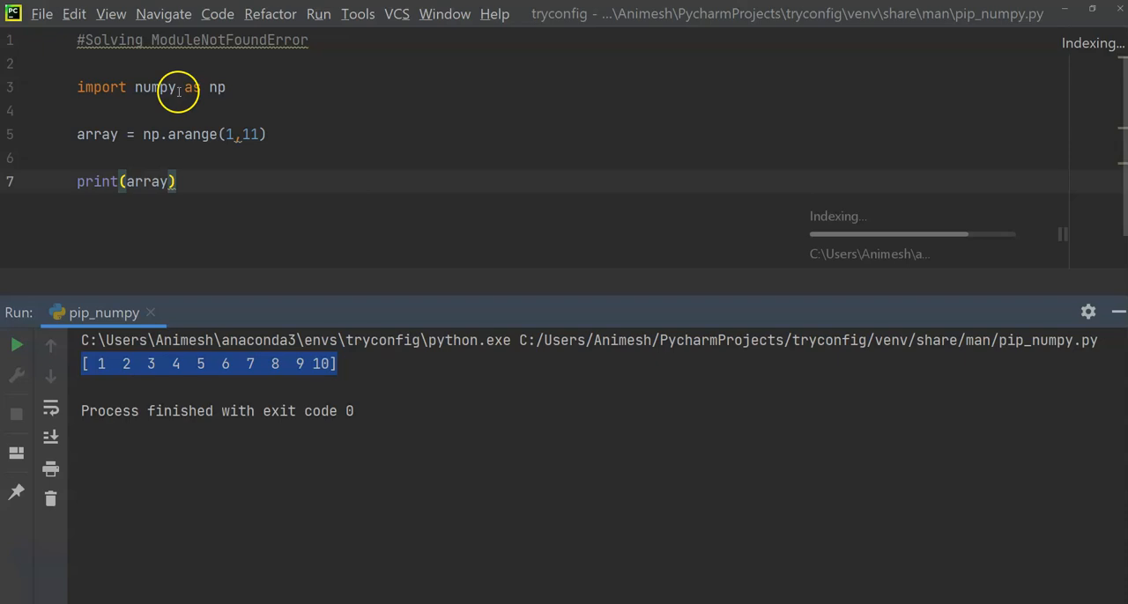
mouse_move(318, 383)
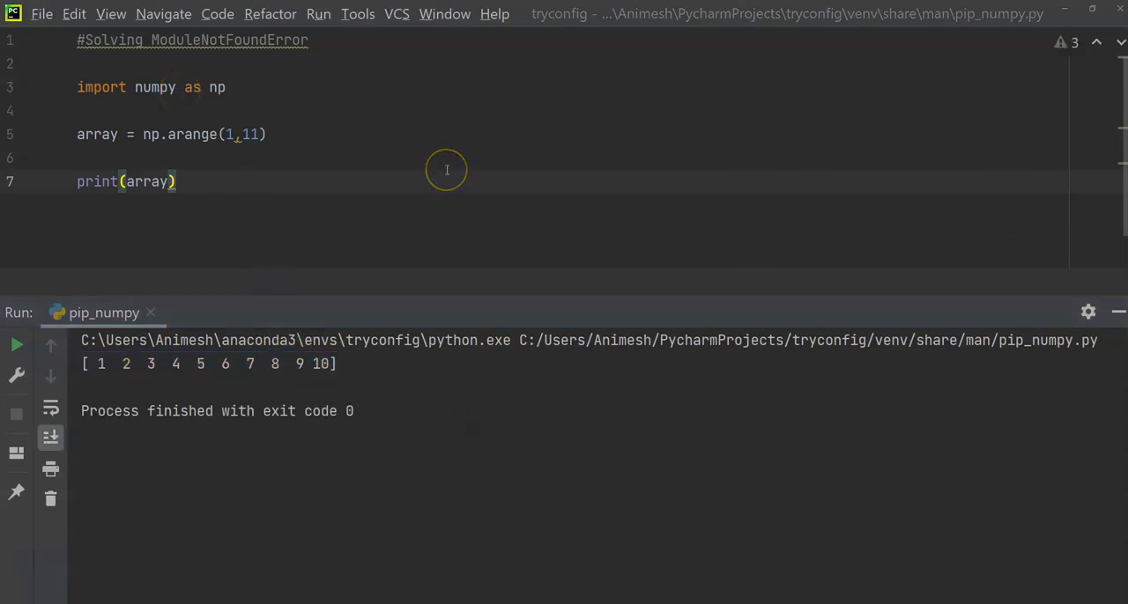
mouse_move(446, 169)
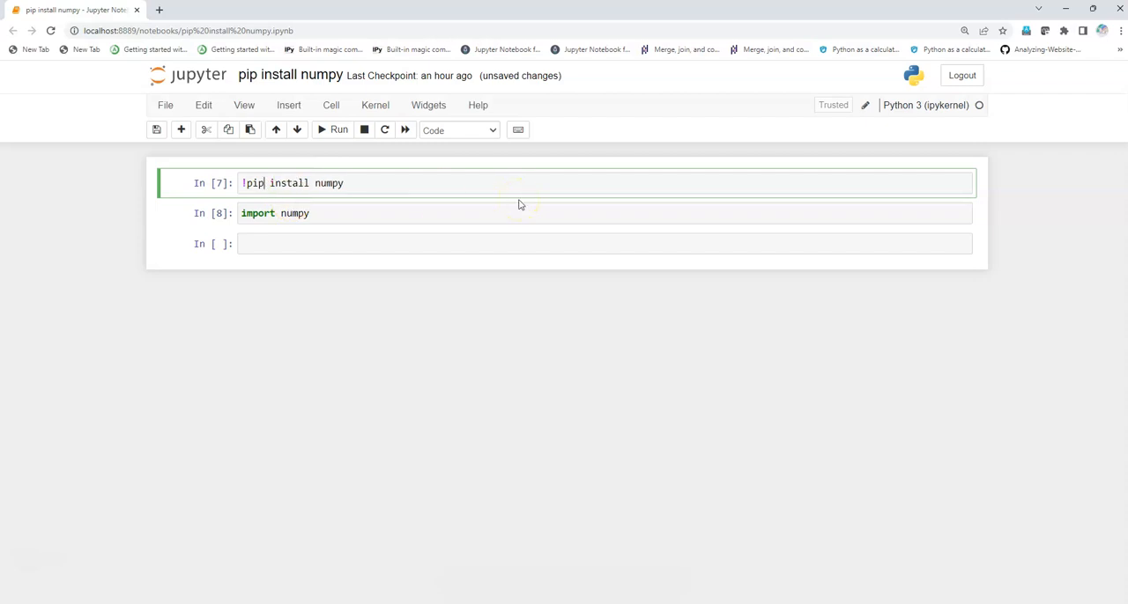
- Run the '!pip install numpy' and 'import numpy' cells, then save the notebook
left_click(339, 129)
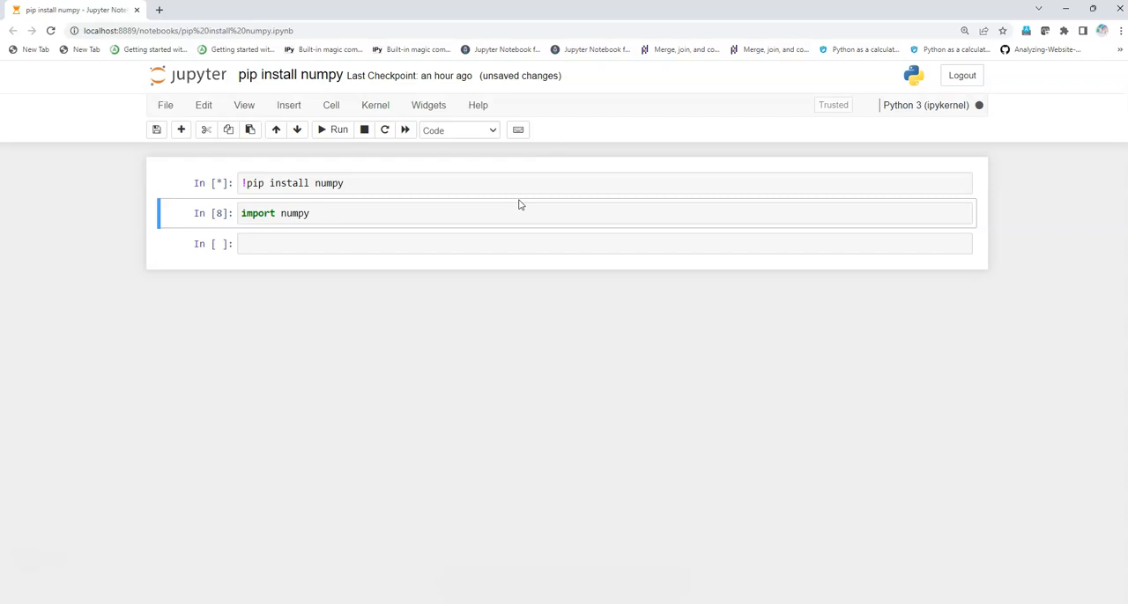
mouse_move(40, 520)
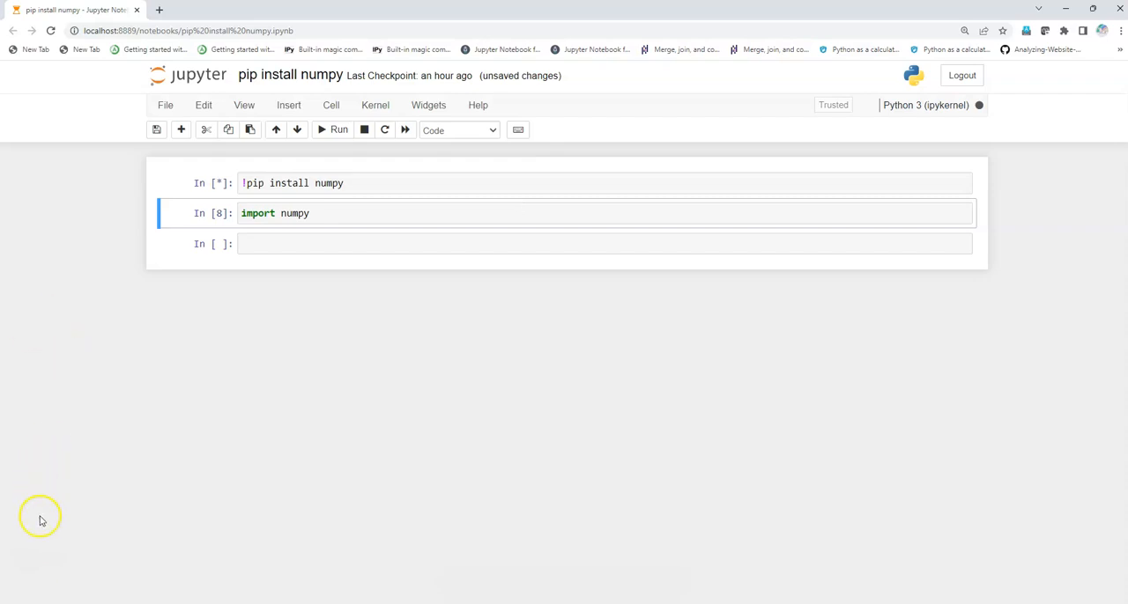
left_click(338, 129)
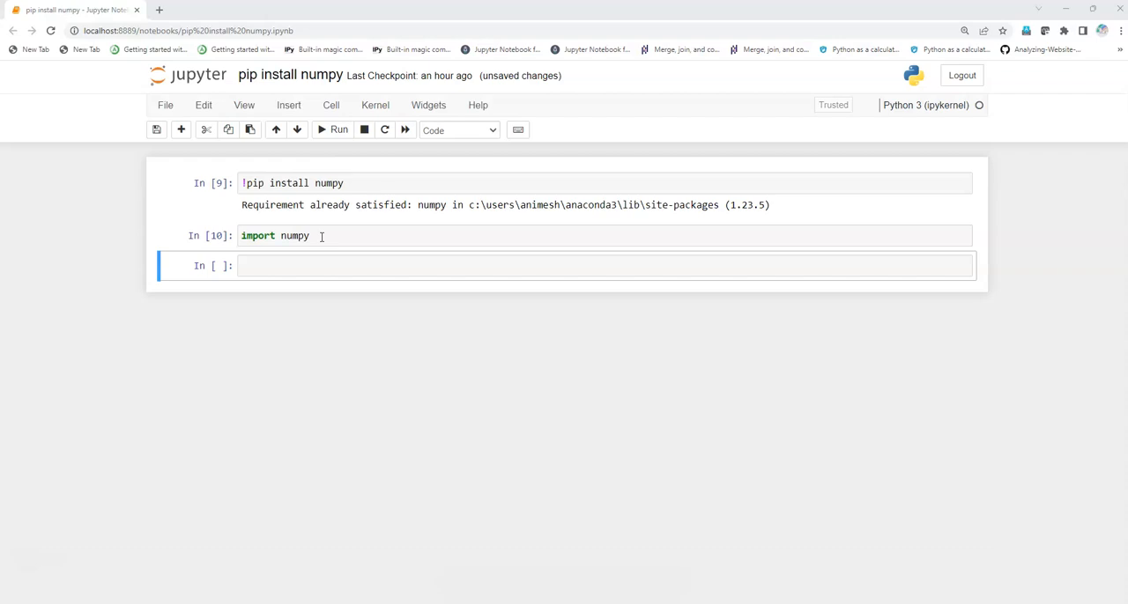
mouse_move(314, 325)
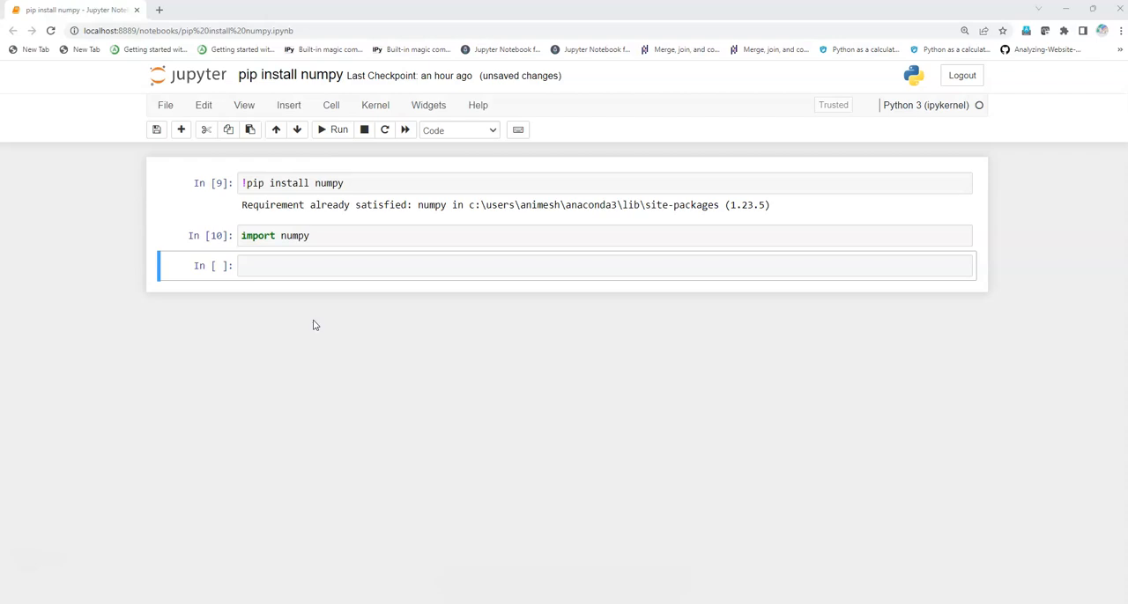
key("ctrl+s")
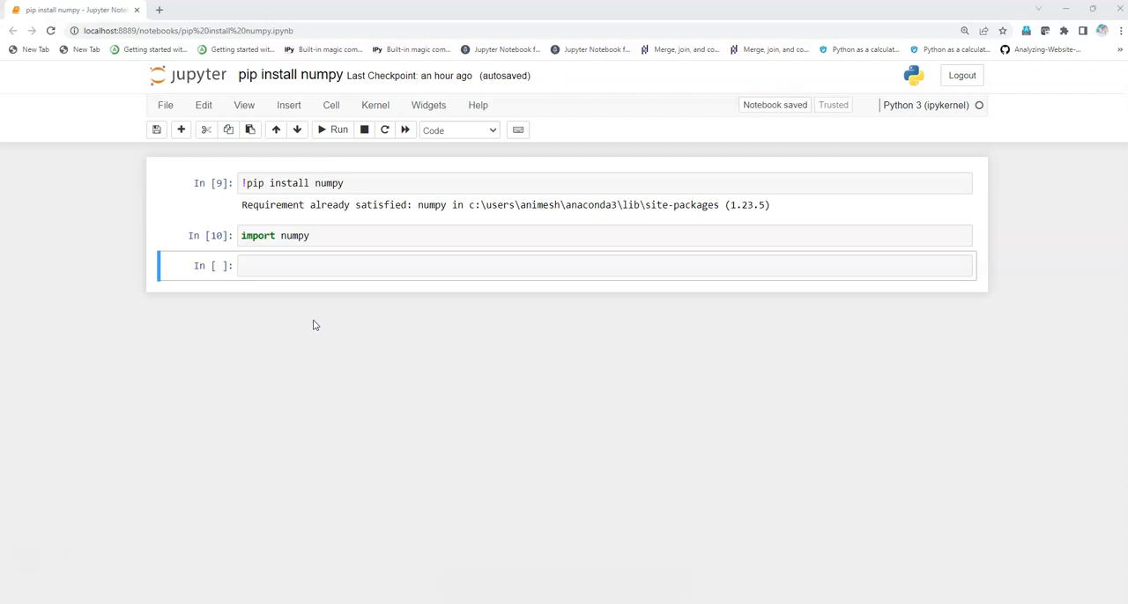